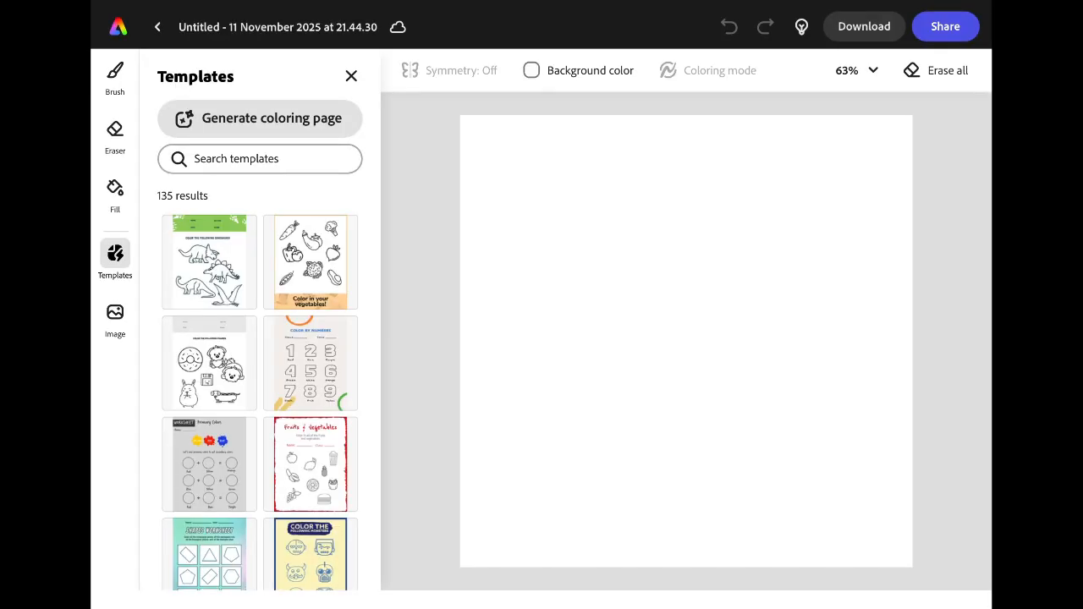
- Close the Templates panel and set the black Hard round brush to a thin size 10
left_click(352, 74)
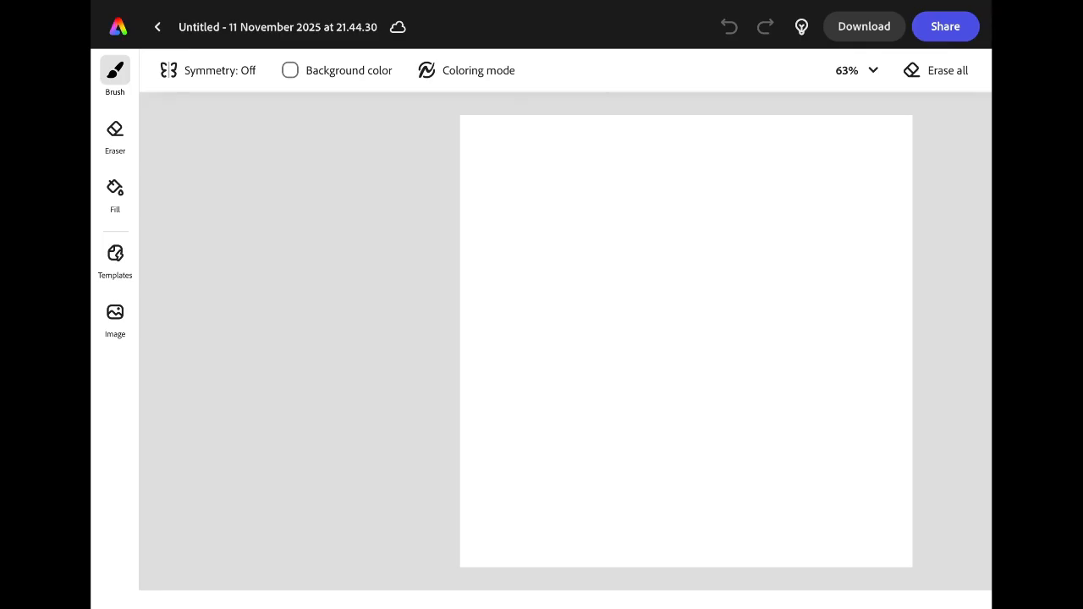
left_click(115, 71)
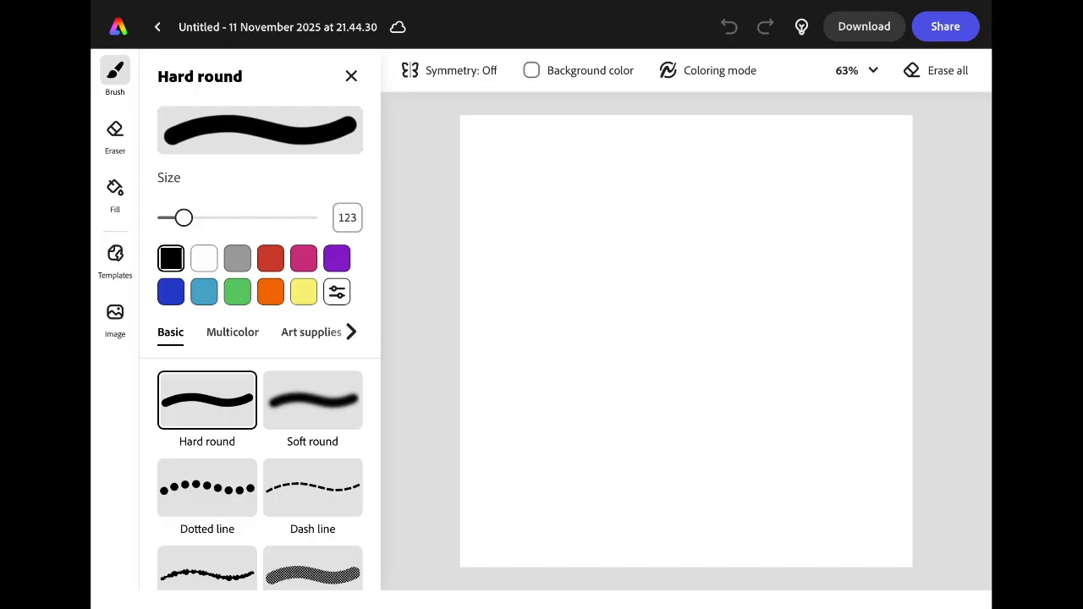
left_click_drag(182, 216, 173, 217)
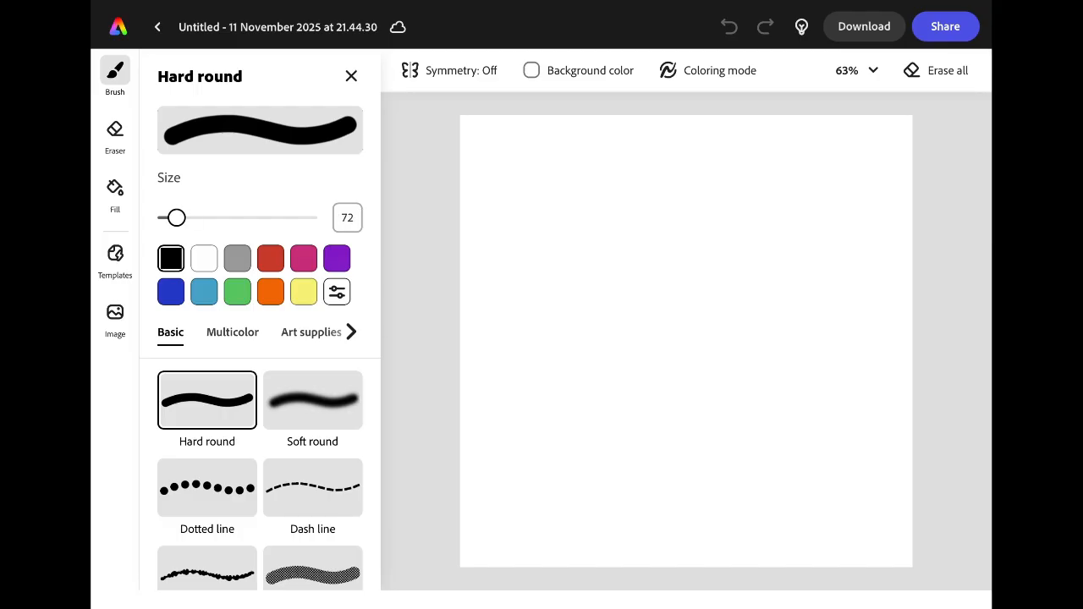
left_click_drag(173, 217, 169, 216)
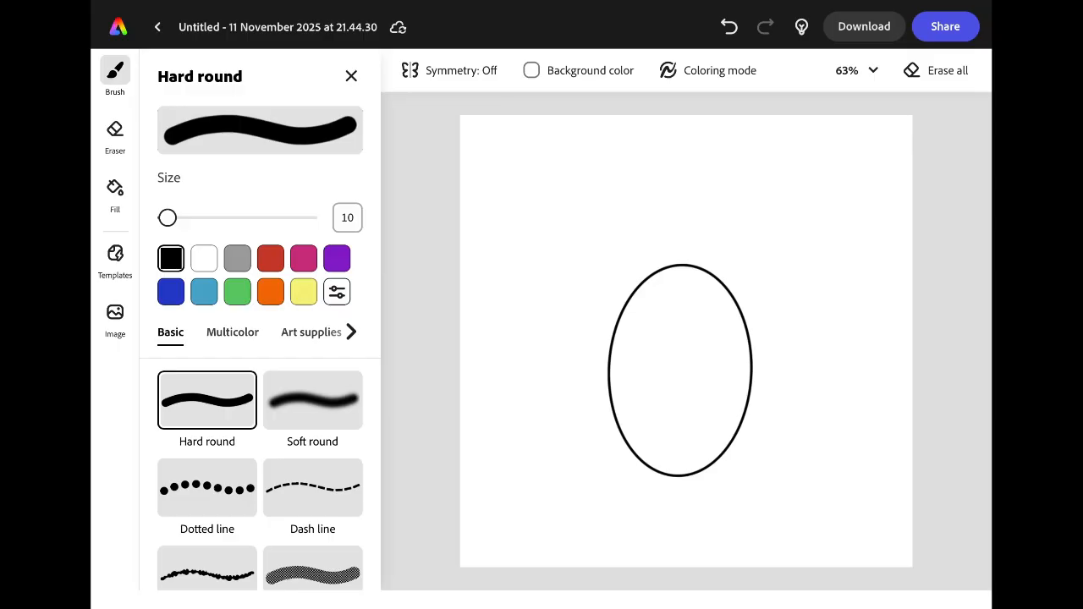
- Draw a round head circle overlapping the top of the oval body
left_click_drag(680, 190, 660, 291)
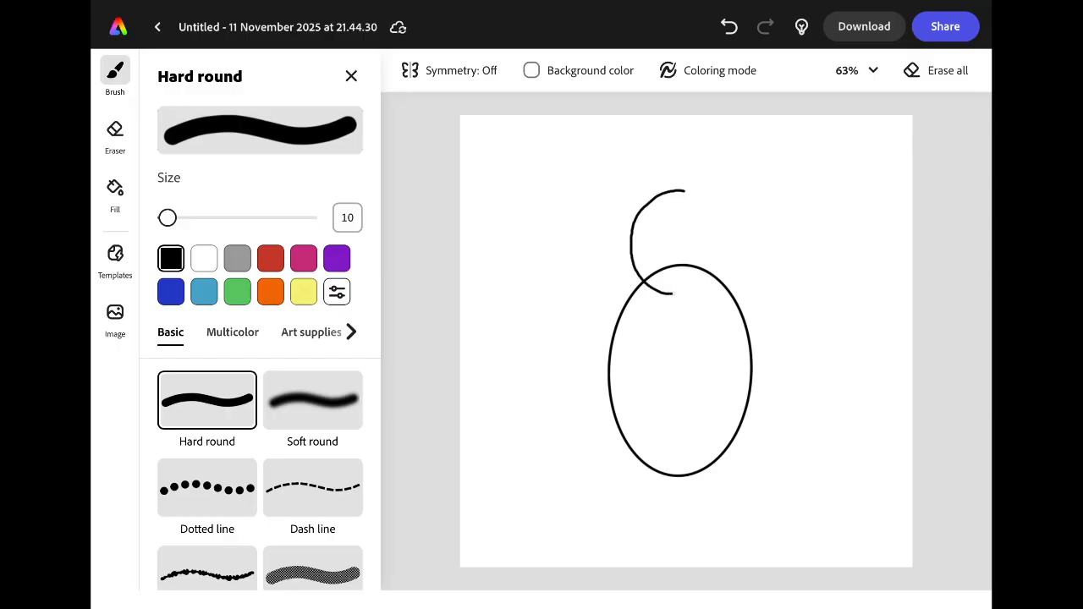
left_click_drag(668, 190, 669, 189)
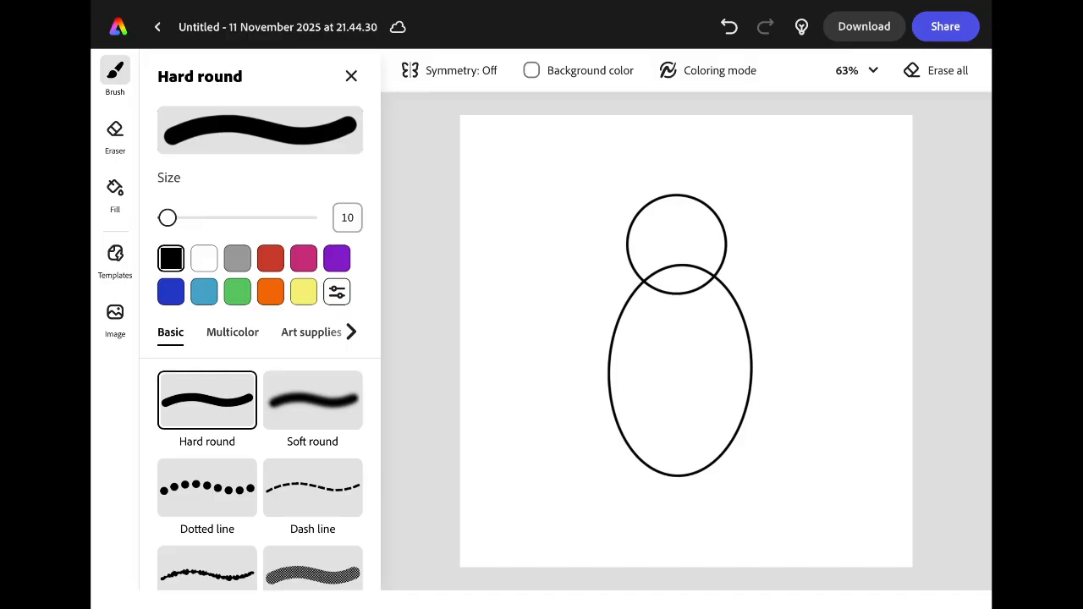
- Fill the head circle and body oval solid black with the Fill tool
left_click(115, 189)
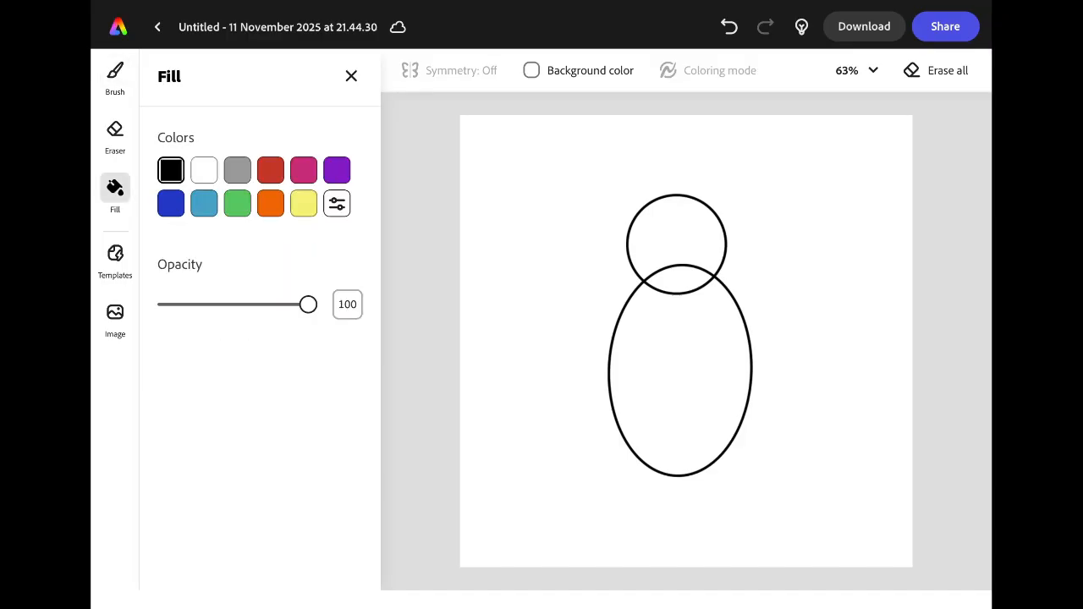
left_click(690, 240)
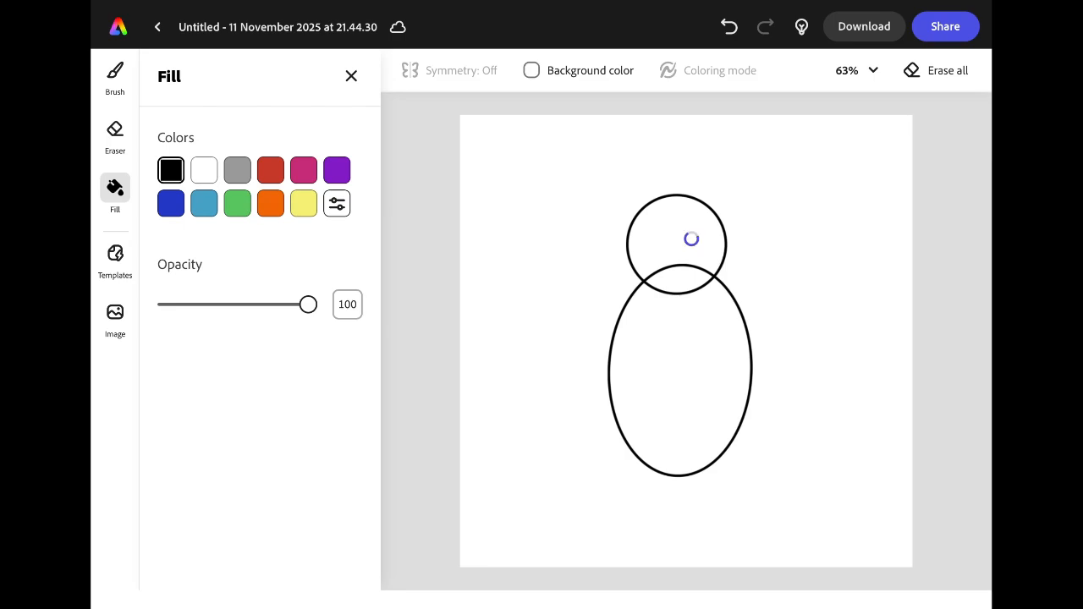
left_click(677, 243)
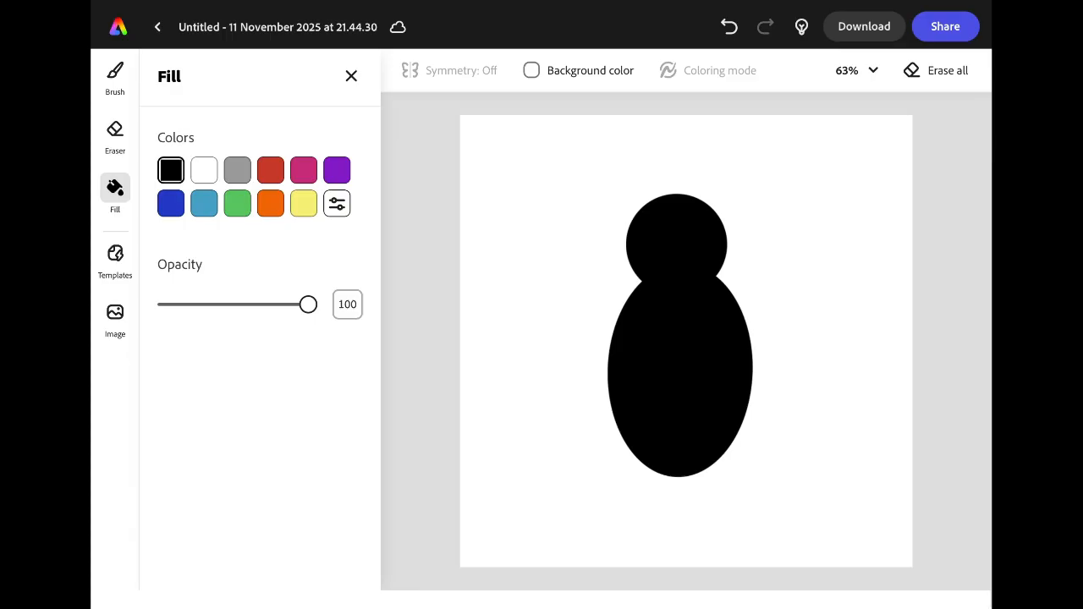
left_click(115, 72)
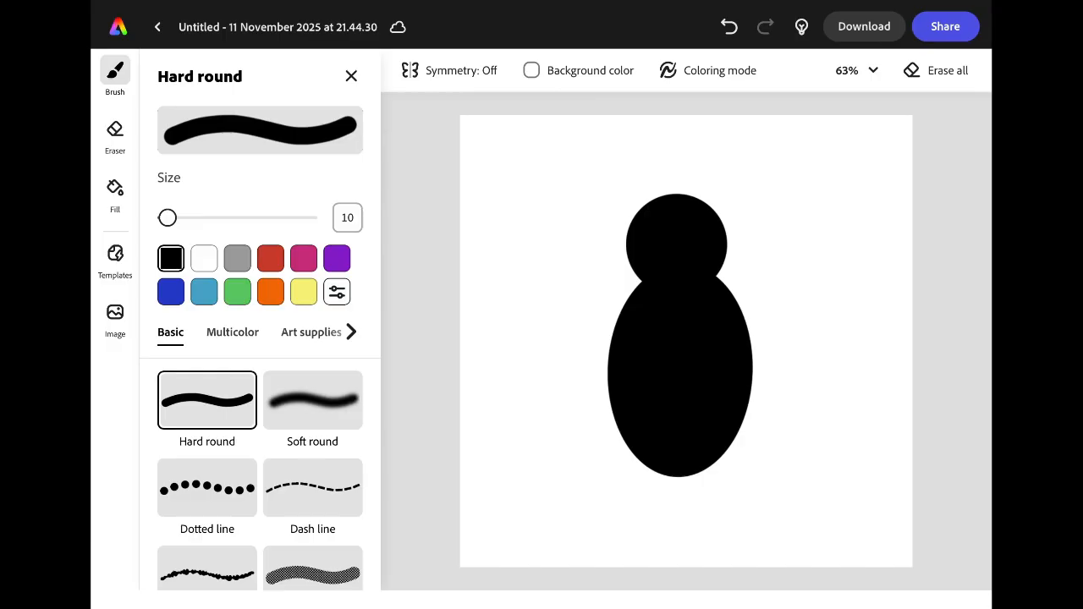
- Draw left and right wings plus small feet, then fill both wings solid black
left_click_drag(593, 338, 579, 438)
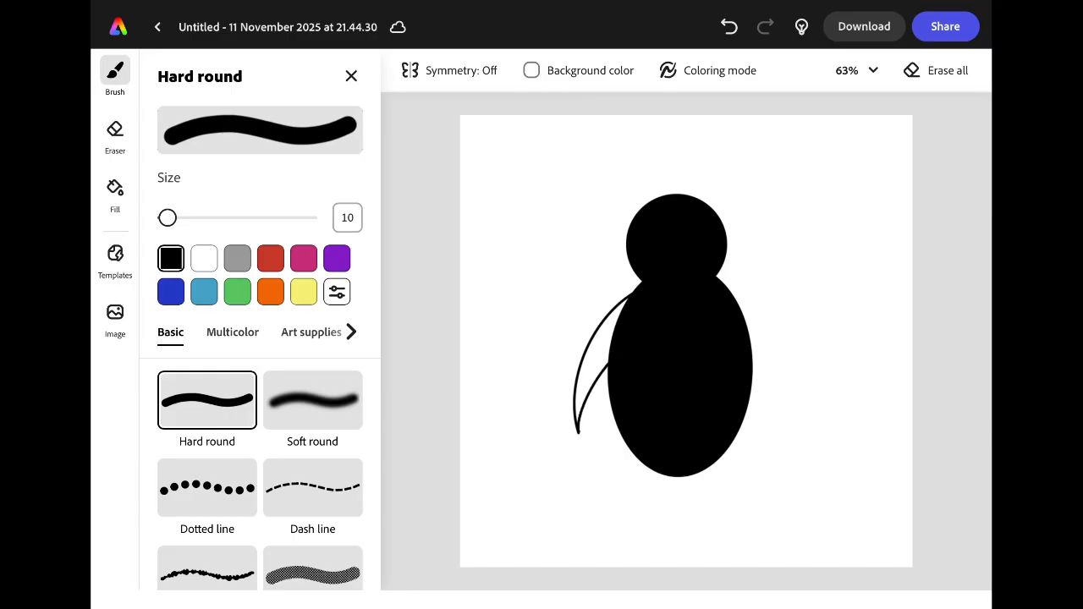
left_click_drag(743, 301, 779, 415)
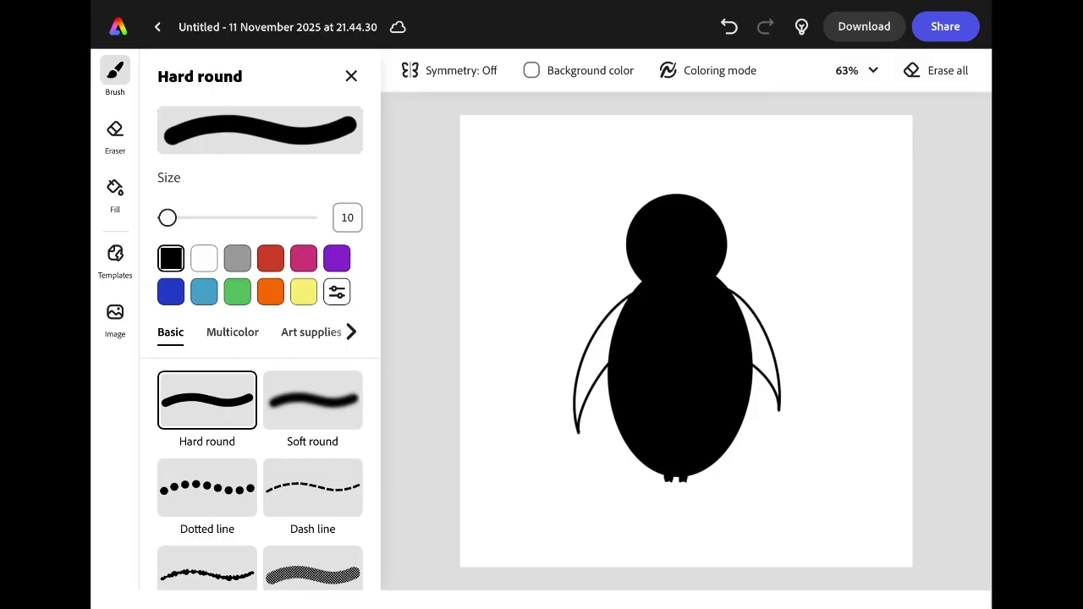
left_click(115, 190)
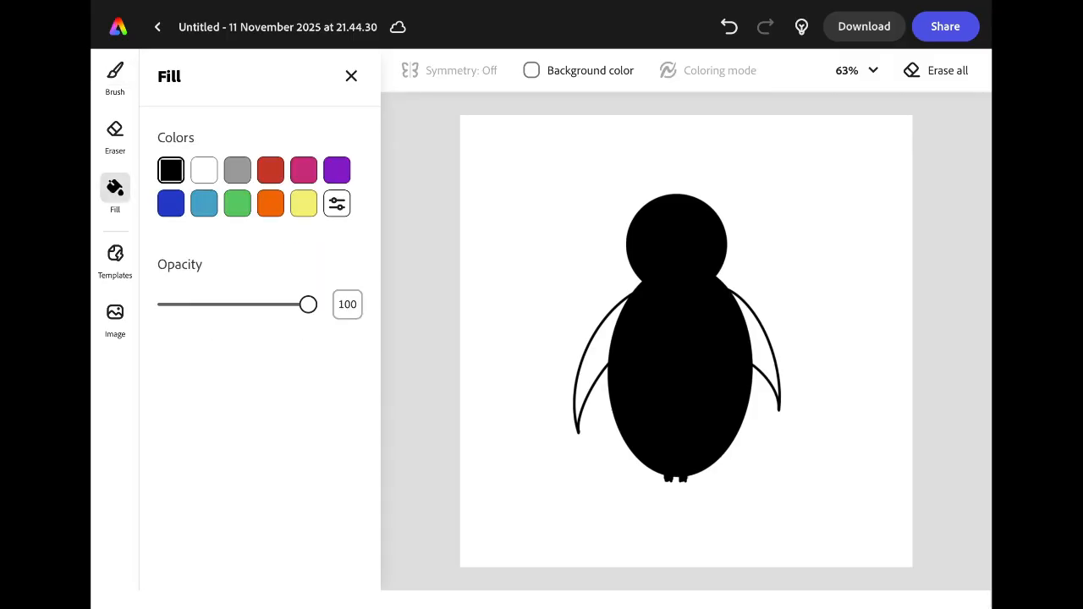
left_click(609, 352)
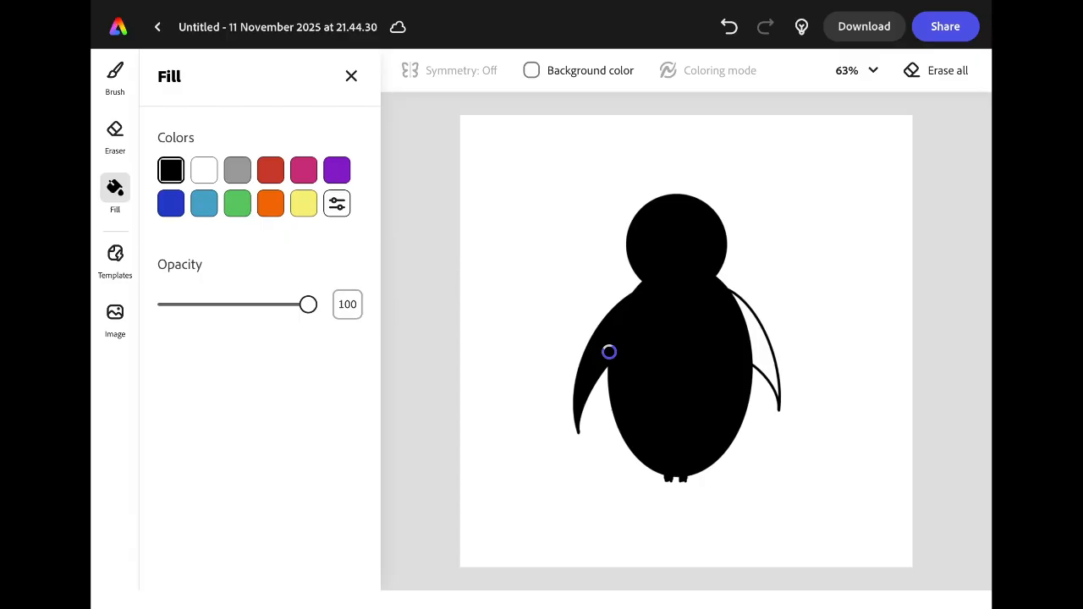
left_click(609, 352)
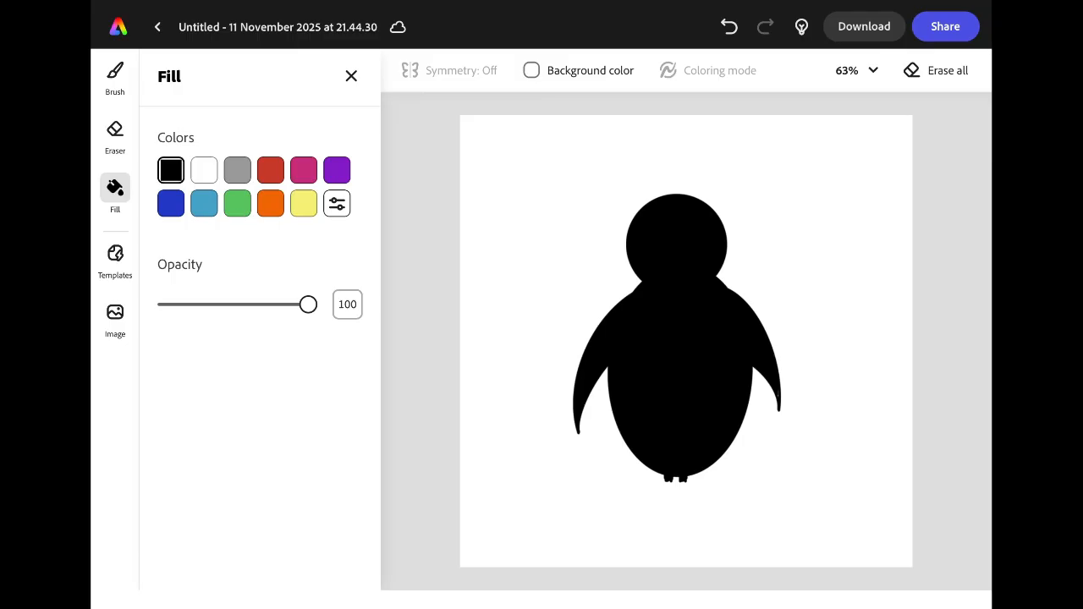
left_click(115, 76)
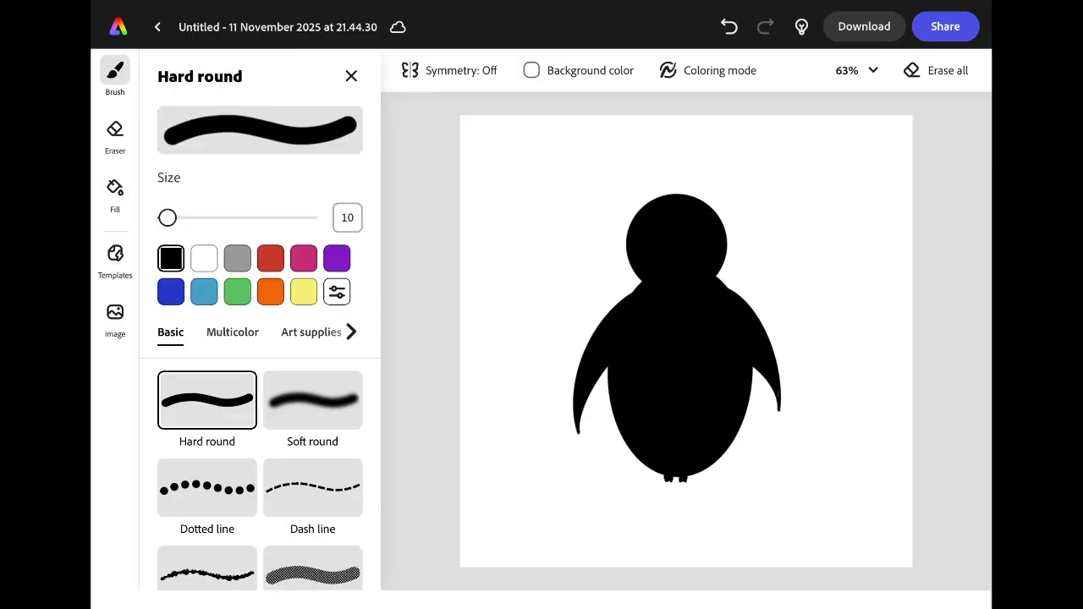
- Outline a white face and belly on the penguin and fill them white
left_click(203, 257)
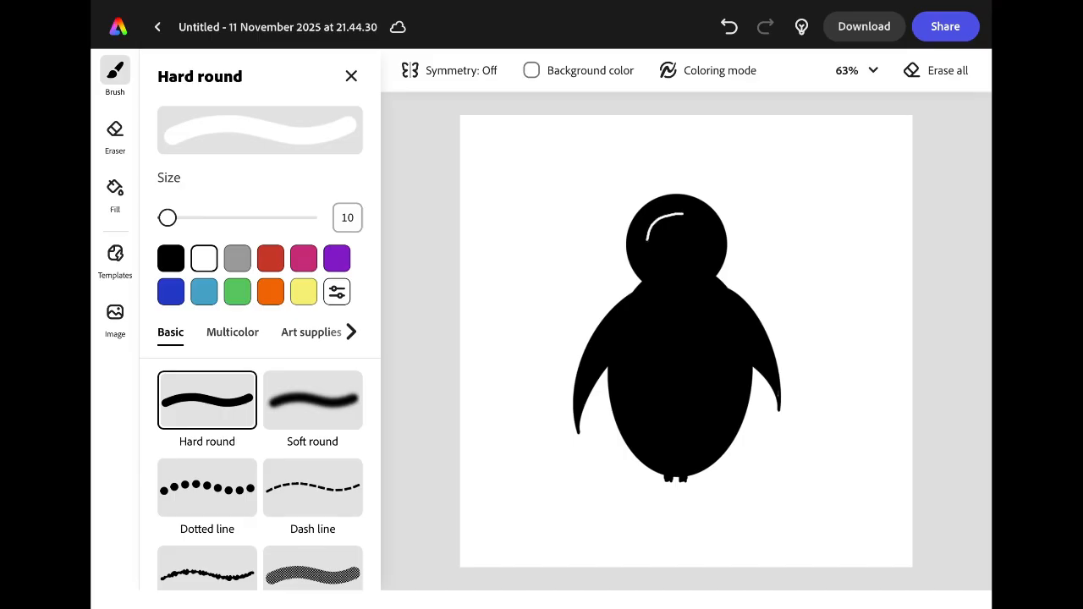
left_click_drag(694, 220, 677, 279)
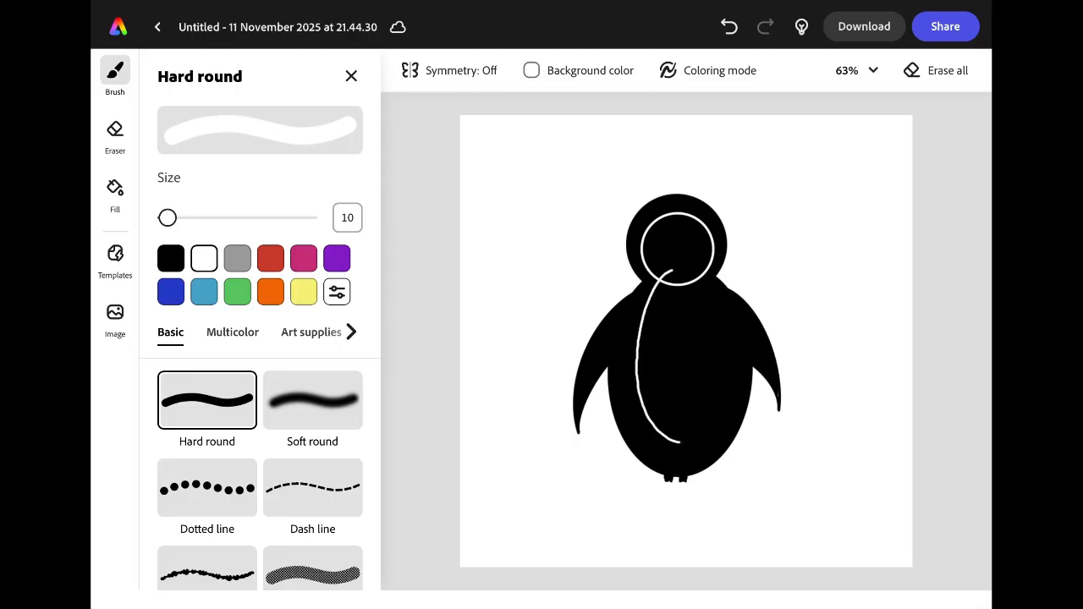
left_click_drag(677, 271, 693, 448)
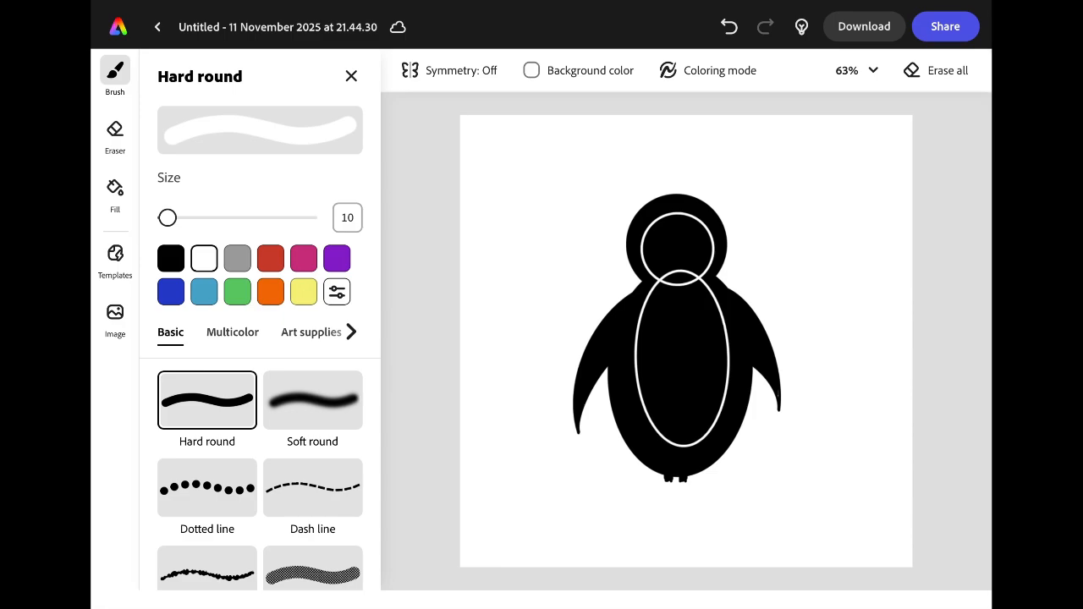
left_click(115, 190)
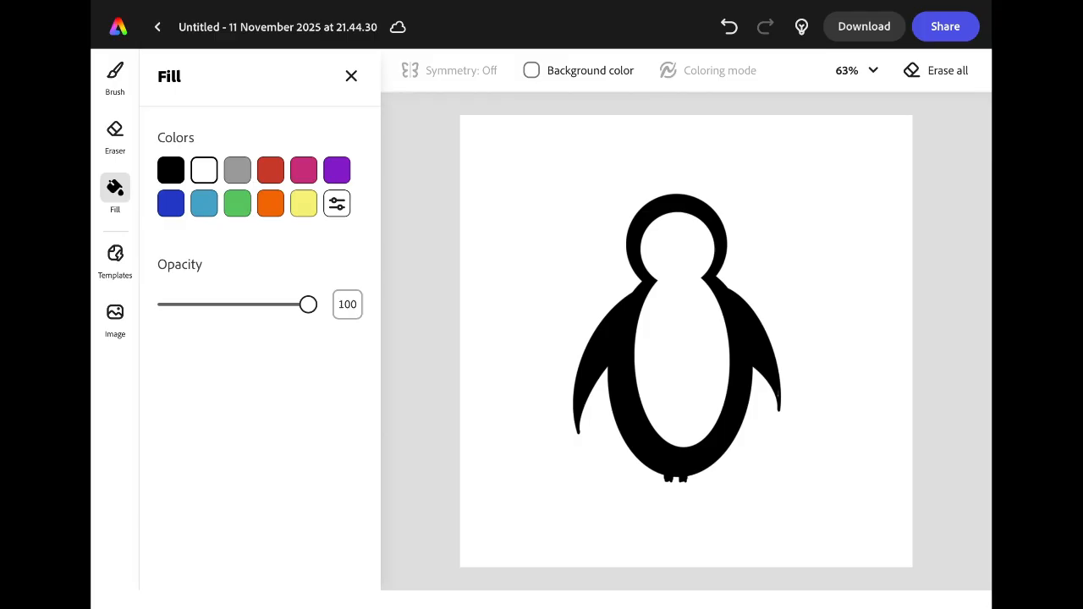
left_click(115, 71)
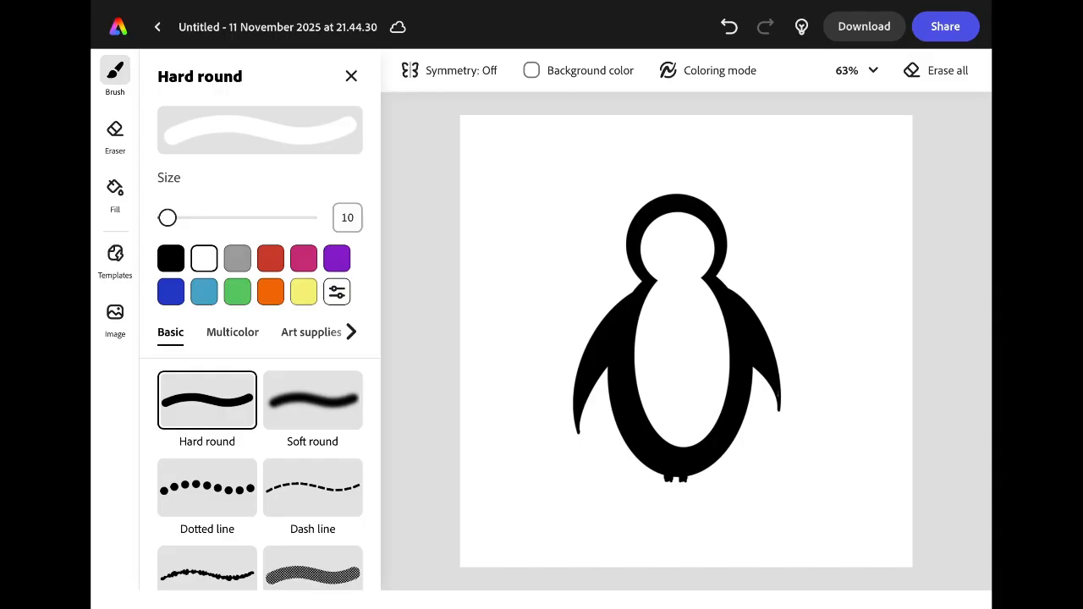
- Draw two orange feet below the body and fill them solid orange
left_click(271, 291)
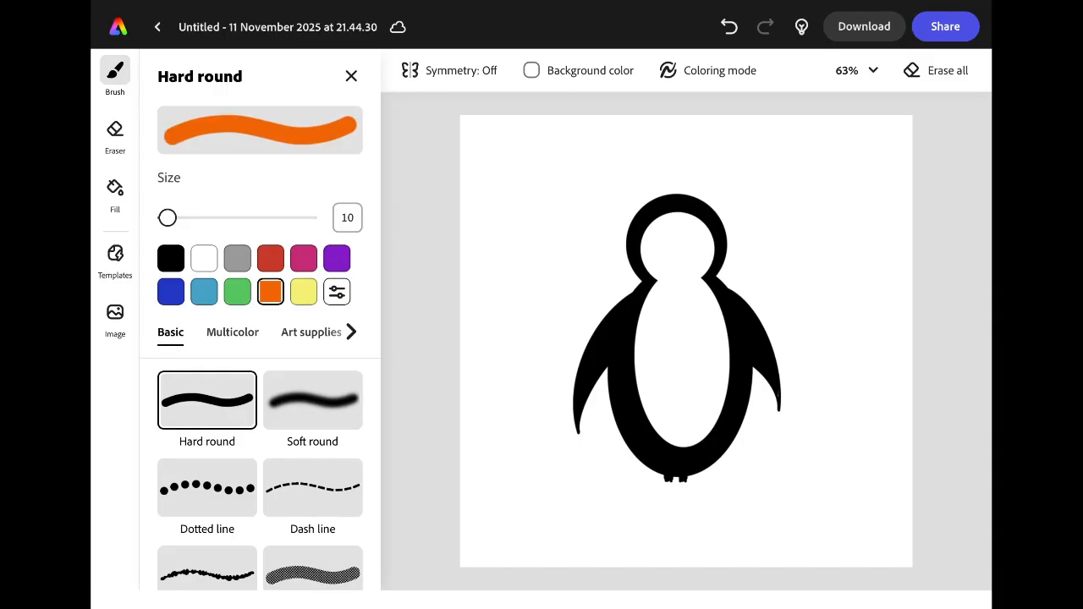
left_click_drag(680, 477, 630, 505)
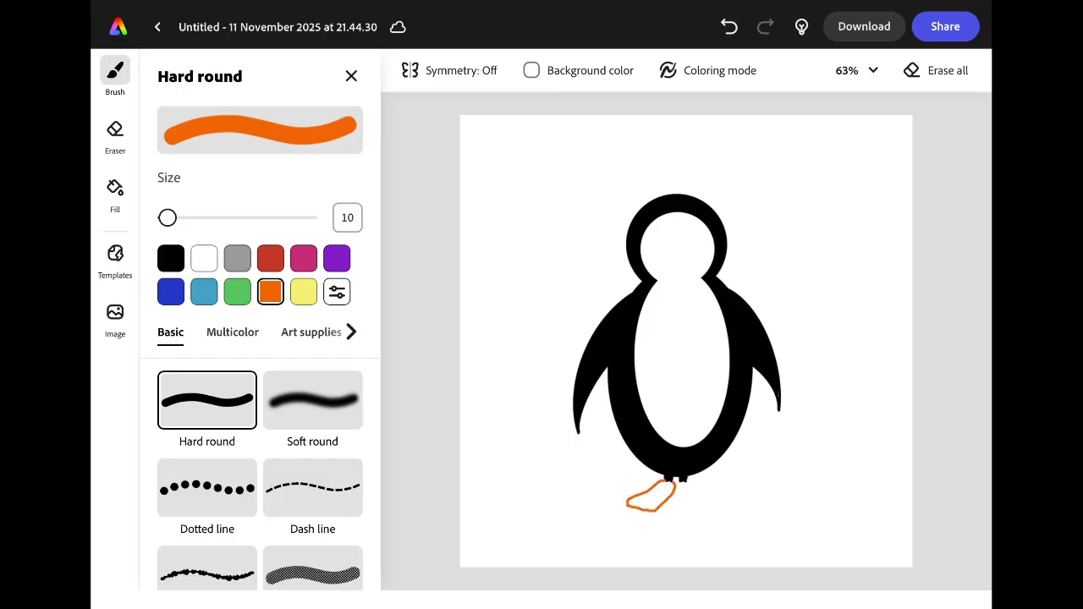
left_click_drag(685, 478, 714, 499)
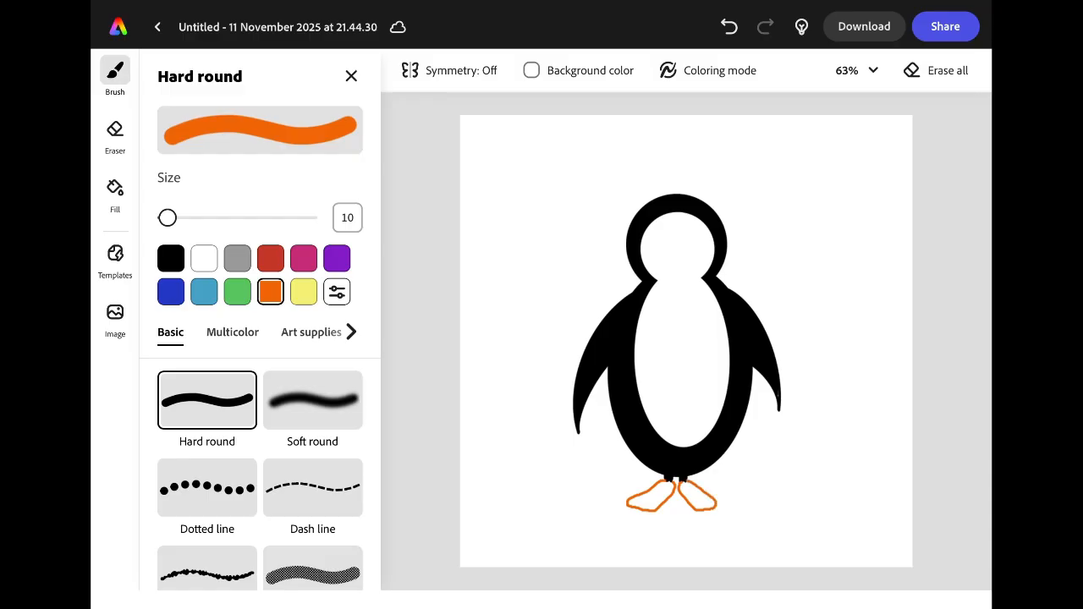
left_click(115, 194)
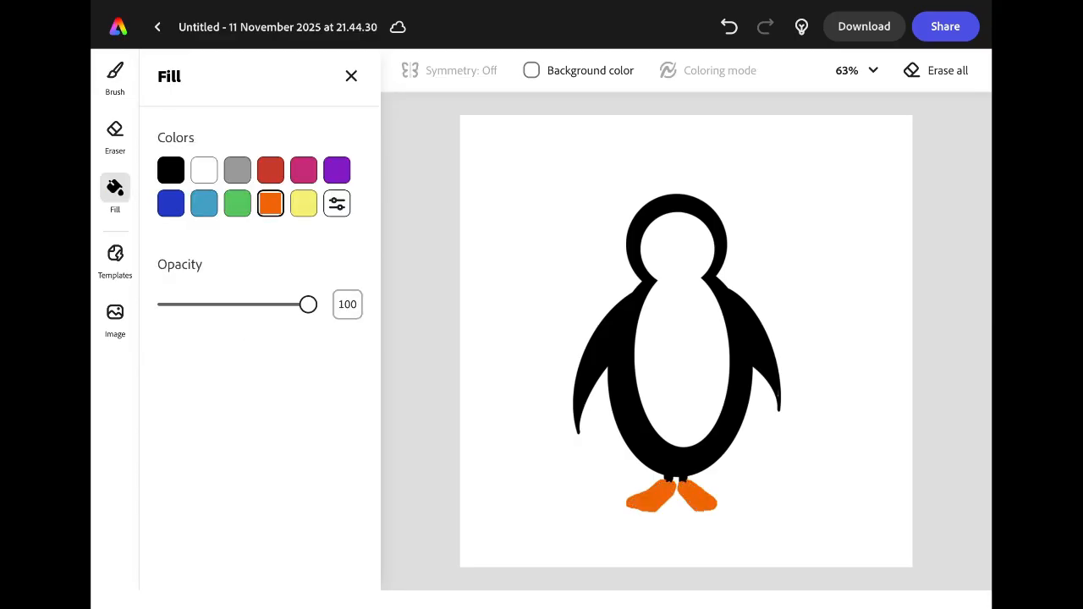
left_click(115, 71)
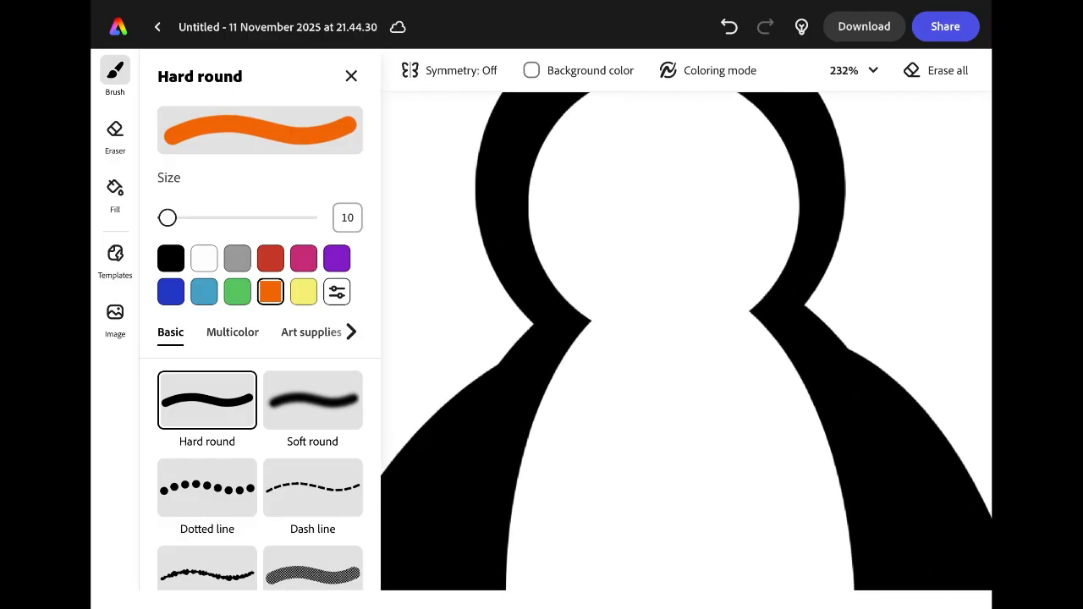
- Zoom into the head and draw a solid pointed orange beak on the white face
scroll("up", 3)
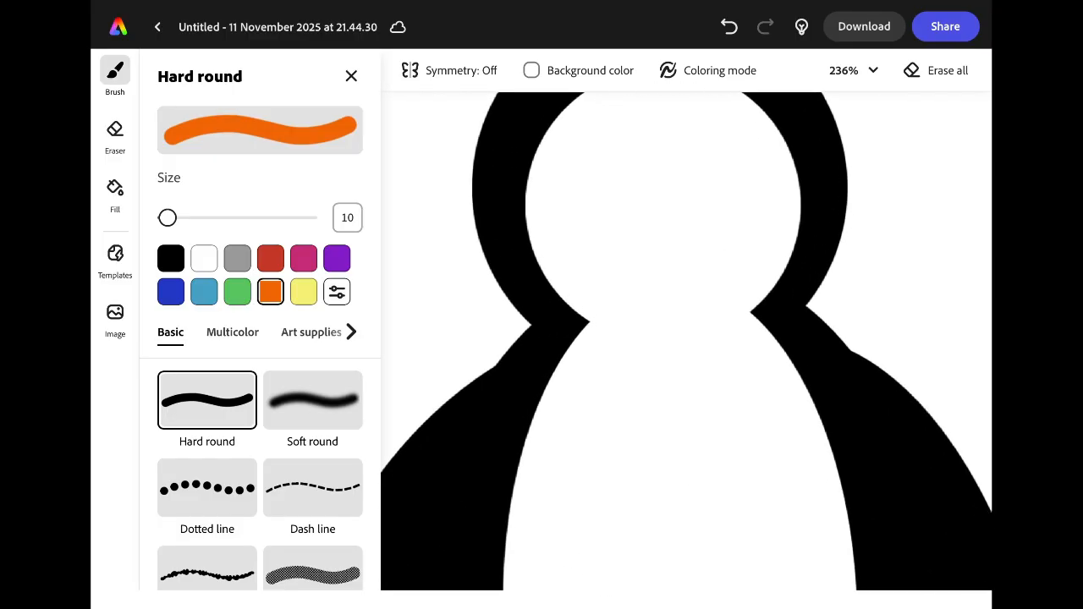
left_click_drag(623, 219, 664, 213)
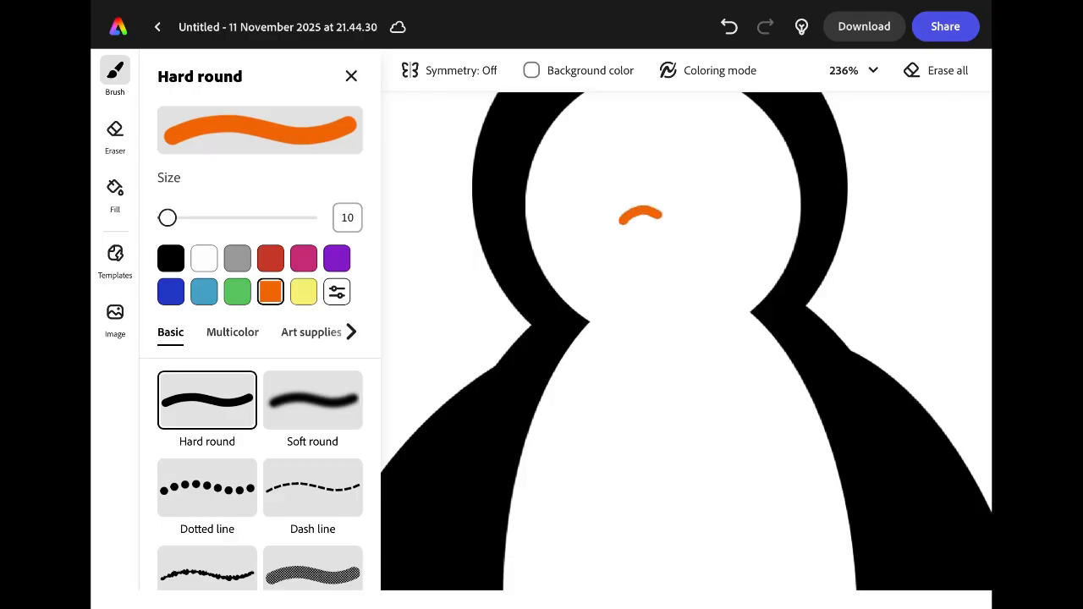
left_click_drag(652, 213, 697, 207)
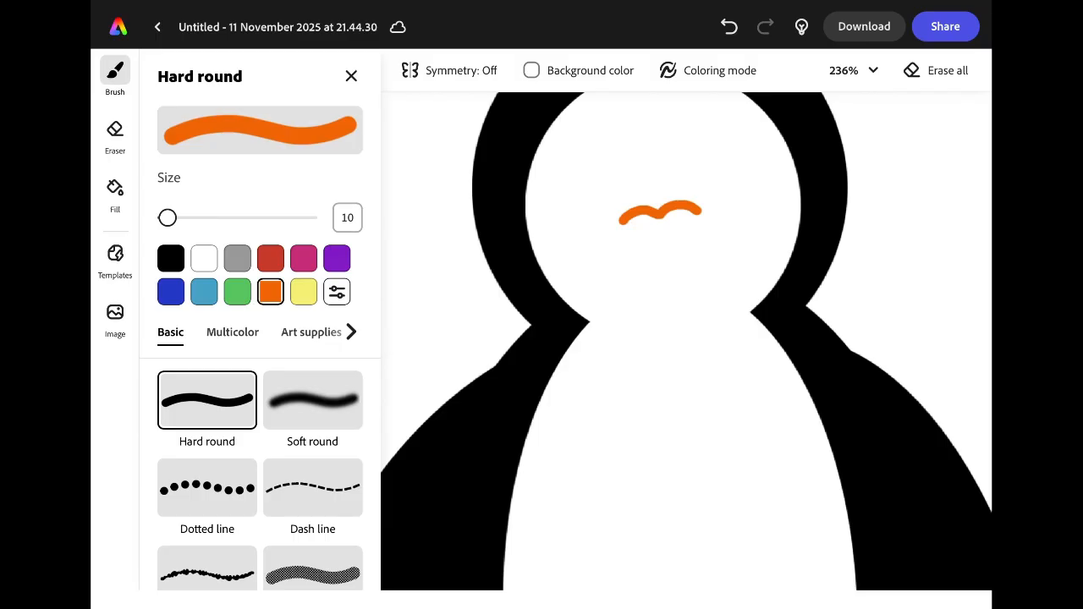
left_click_drag(622, 223, 686, 305)
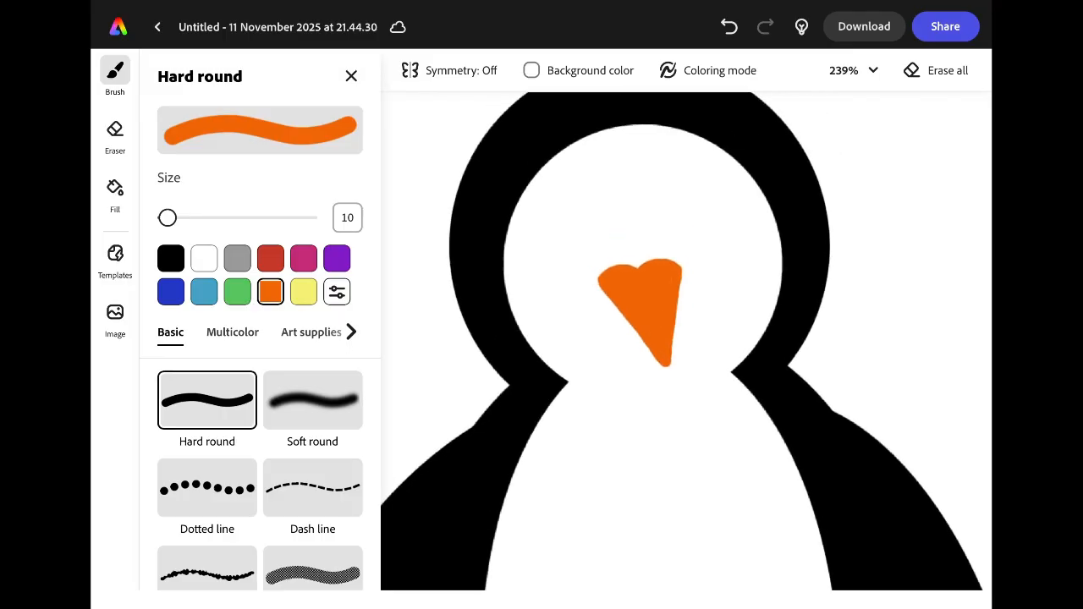
- With a thin size-6 black brush, draw both oval eyes with pupils and eyebrows
left_click(170, 258)
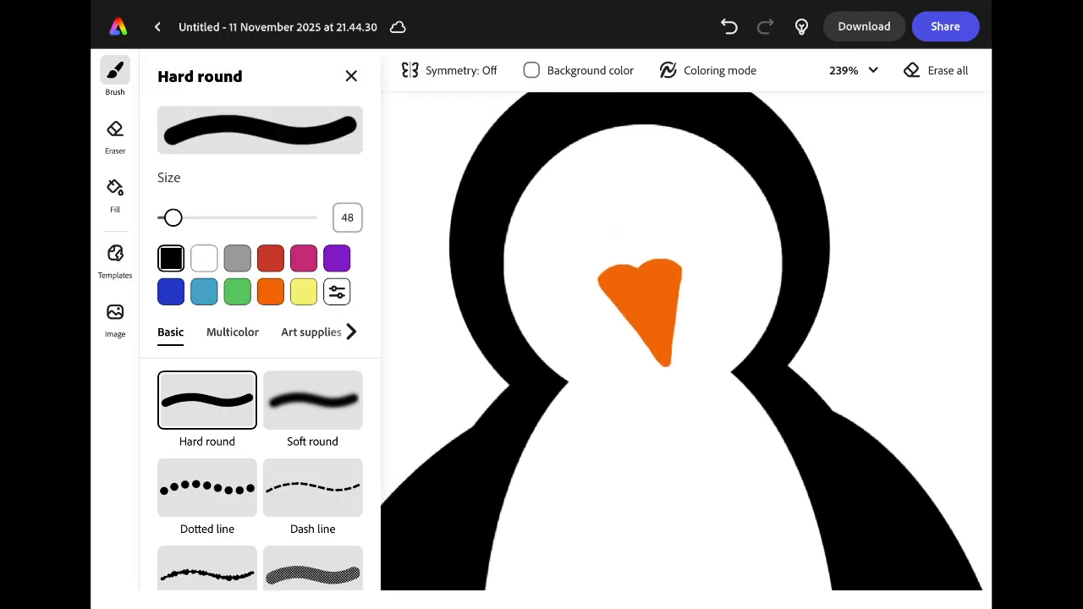
left_click_drag(173, 216, 166, 217)
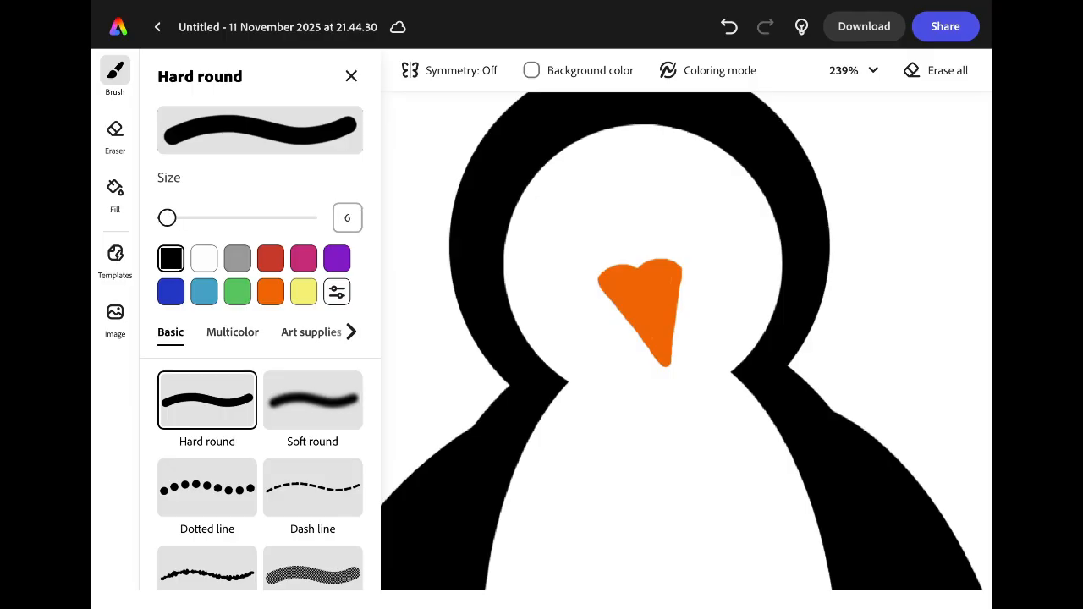
left_click_drag(584, 183, 558, 212)
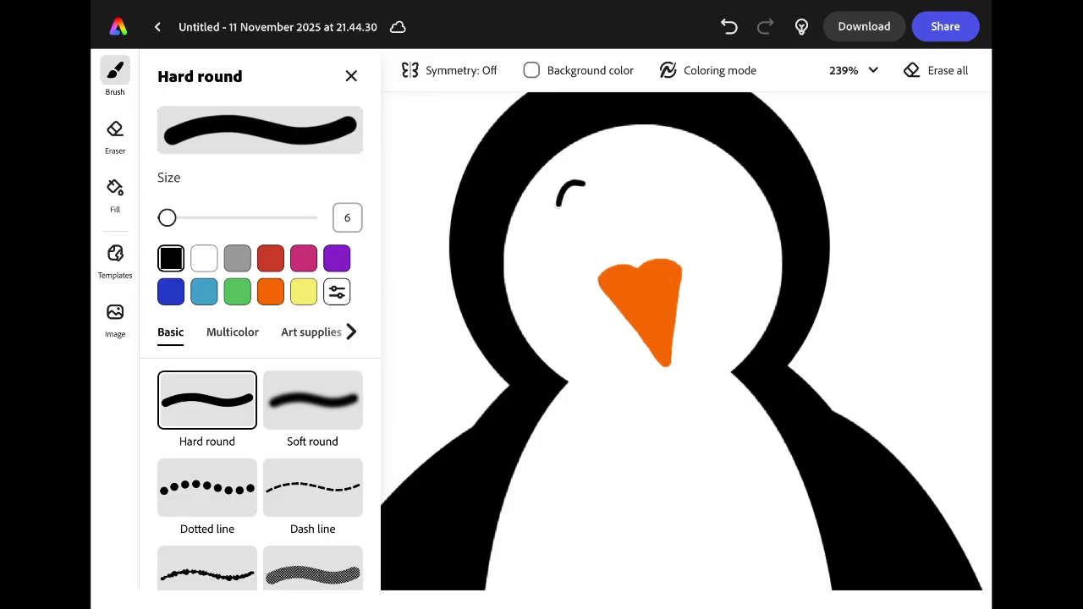
left_click_drag(559, 187, 579, 254)
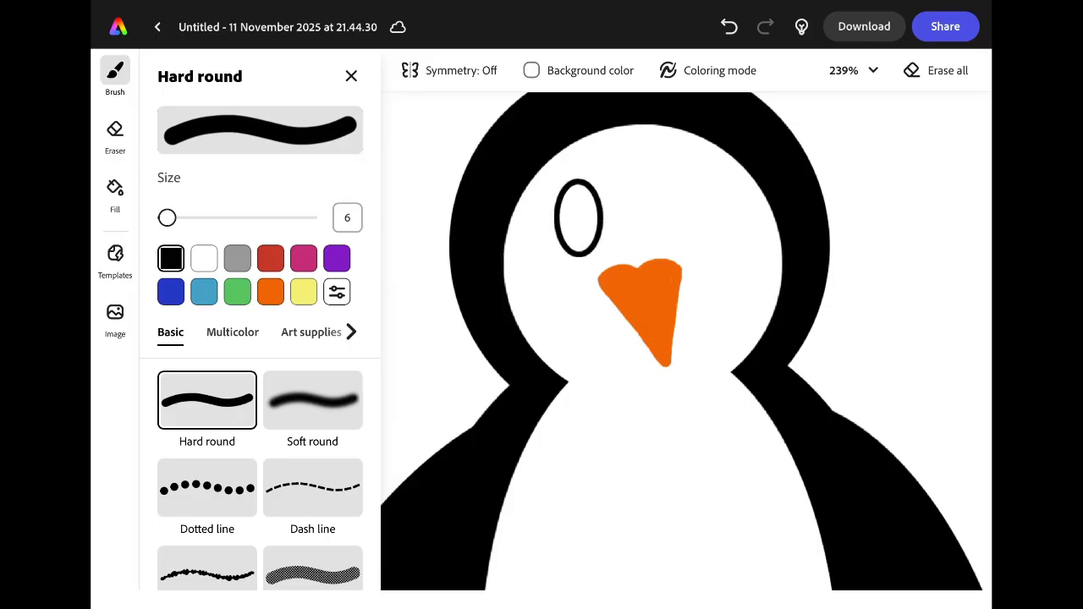
left_click_drag(668, 183, 677, 254)
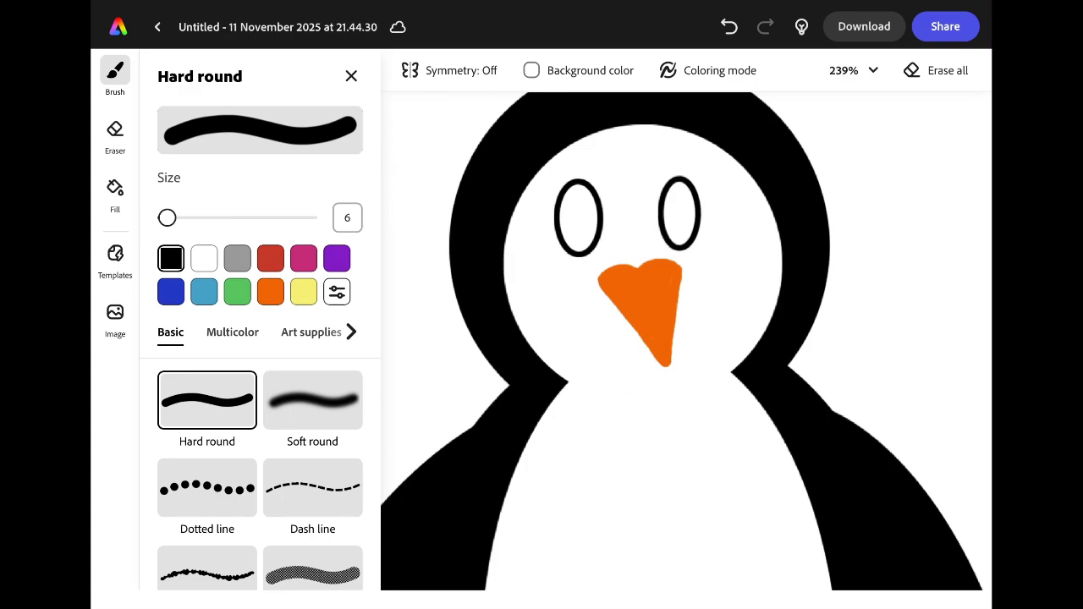
left_click_drag(584, 212, 575, 240)
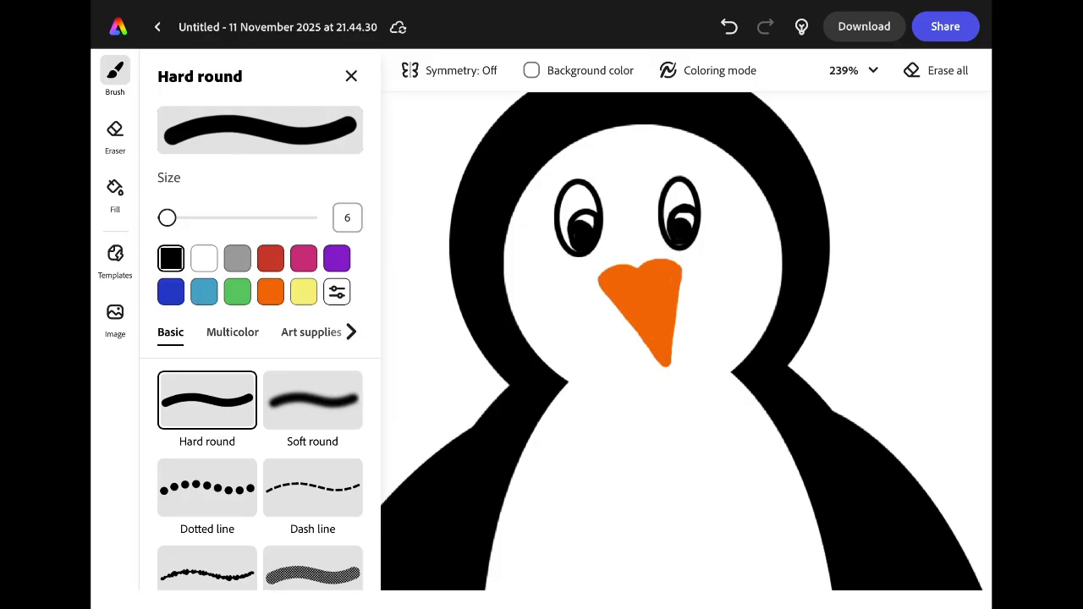
- Add two nostril dots on the beak and refine the eyebrows
left_click(627, 285)
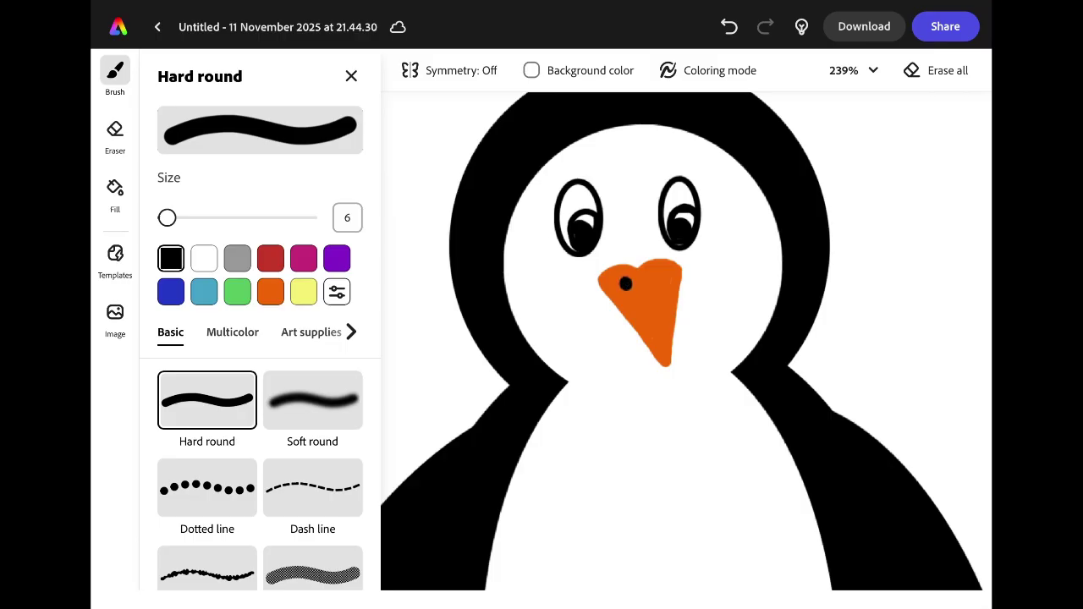
left_click(660, 281)
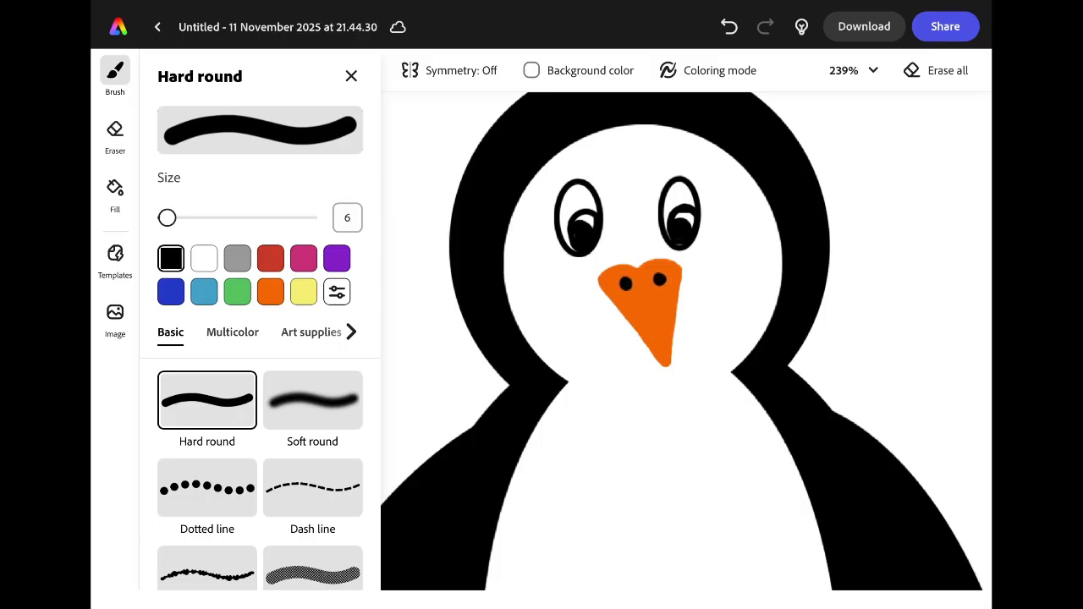
left_click_drag(545, 170, 596, 166)
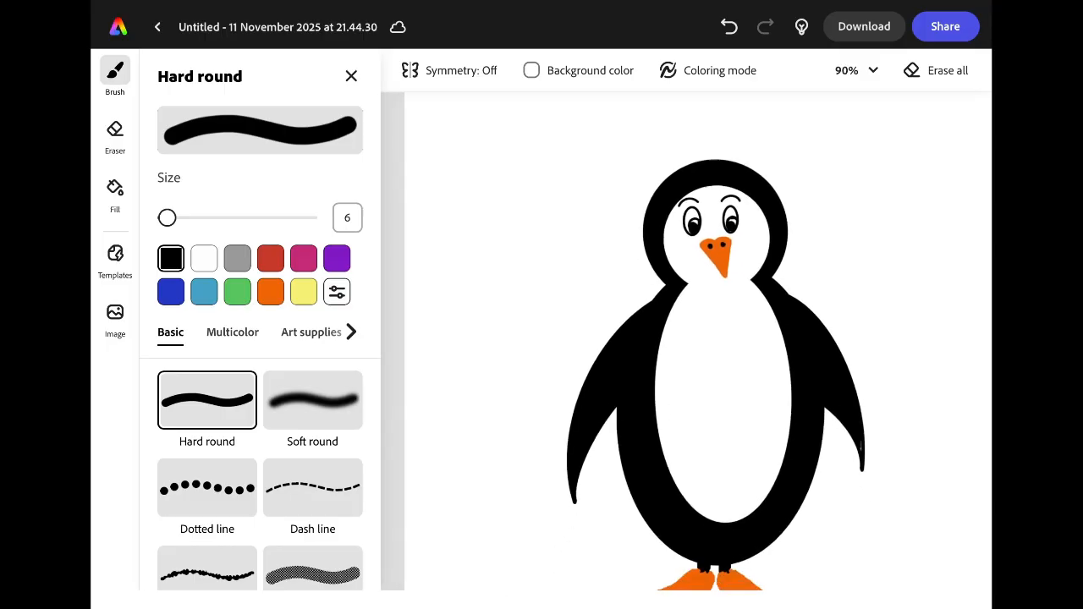
- Zoom out to view the penguin with its red striped scarf and hat on the starry blue sky
scroll("down", 3)
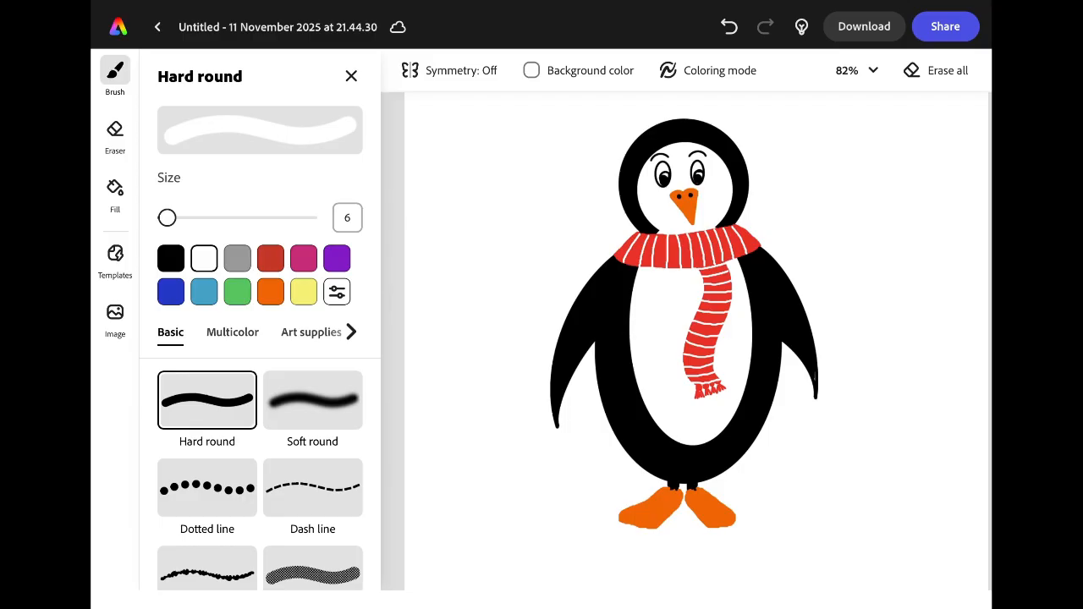
scroll("down", 3)
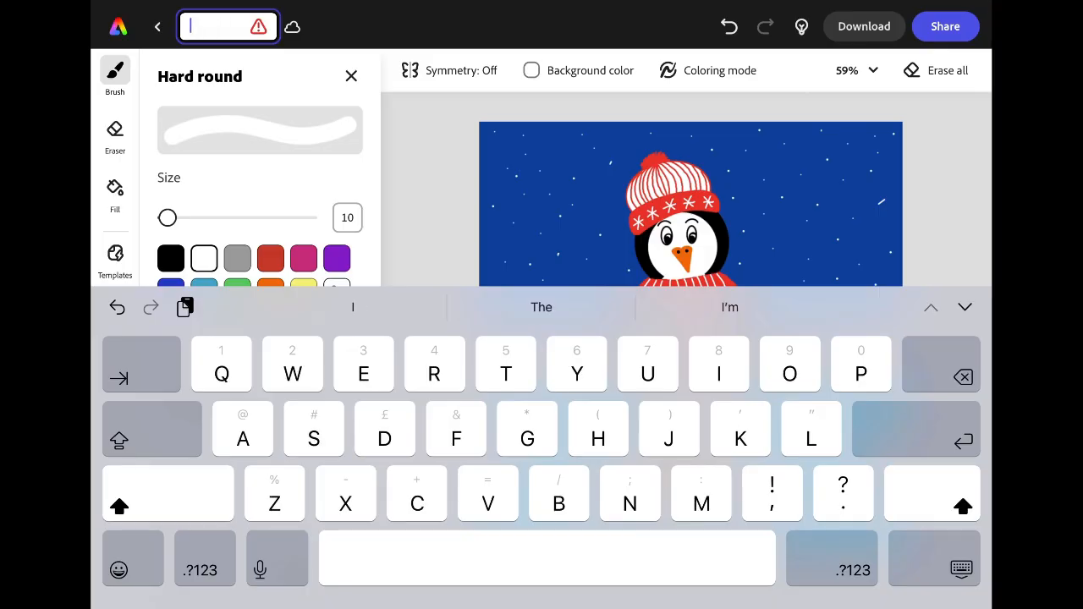
- Rename the drawing 'Winter Penguin' and download it as a transparent PNG
type("Winter P")
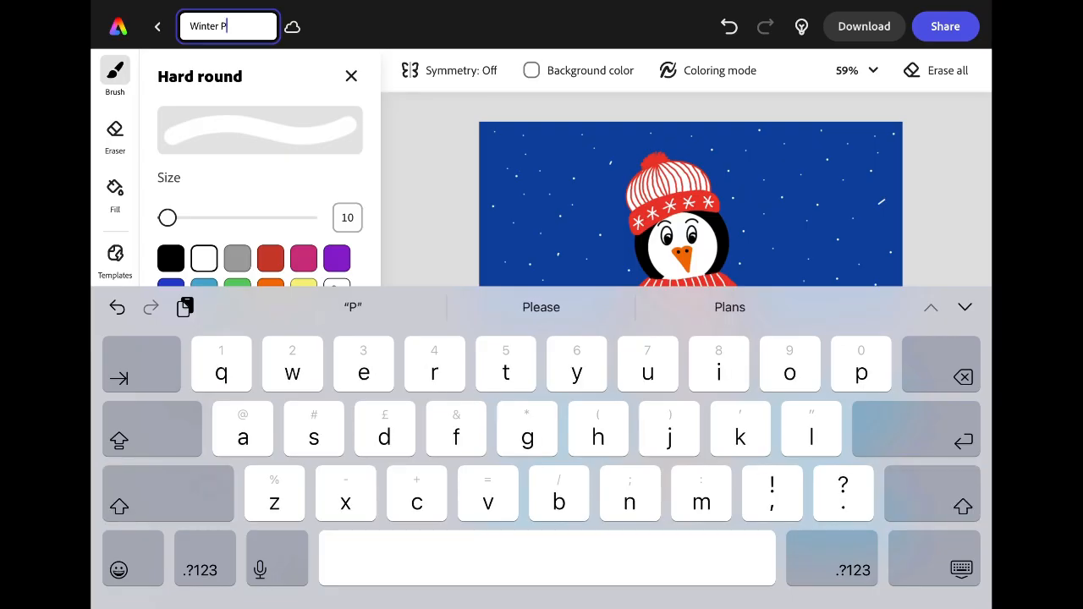
type("enguin")
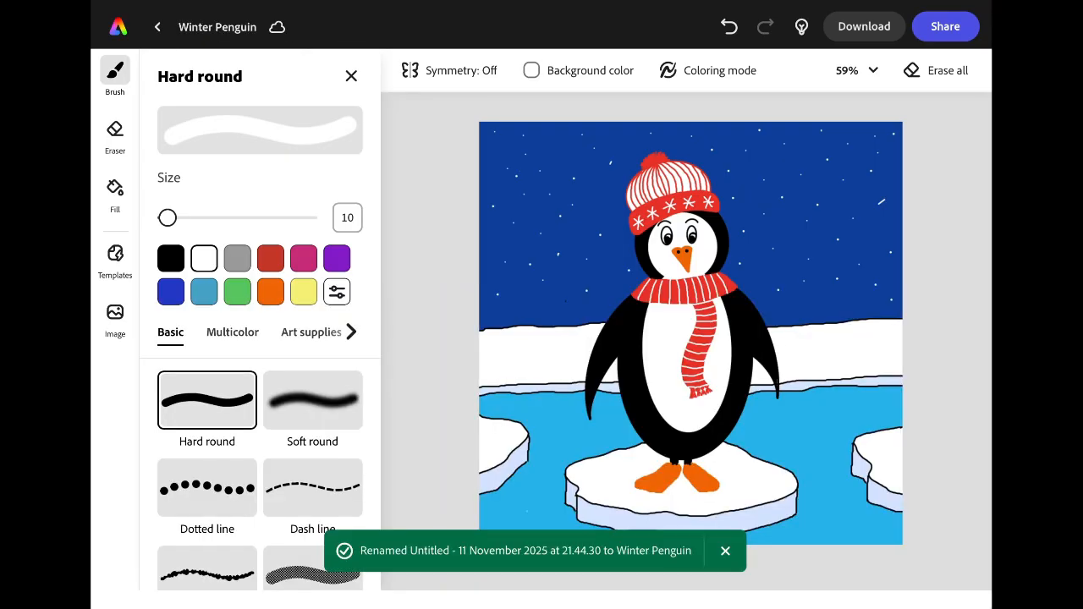
left_click(724, 552)
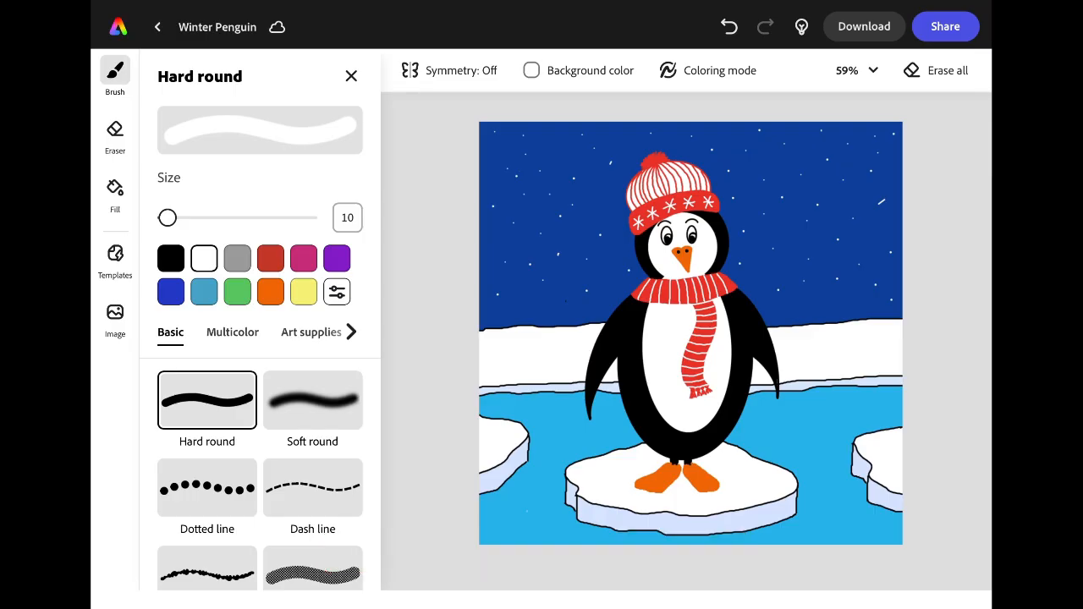
left_click(863, 27)
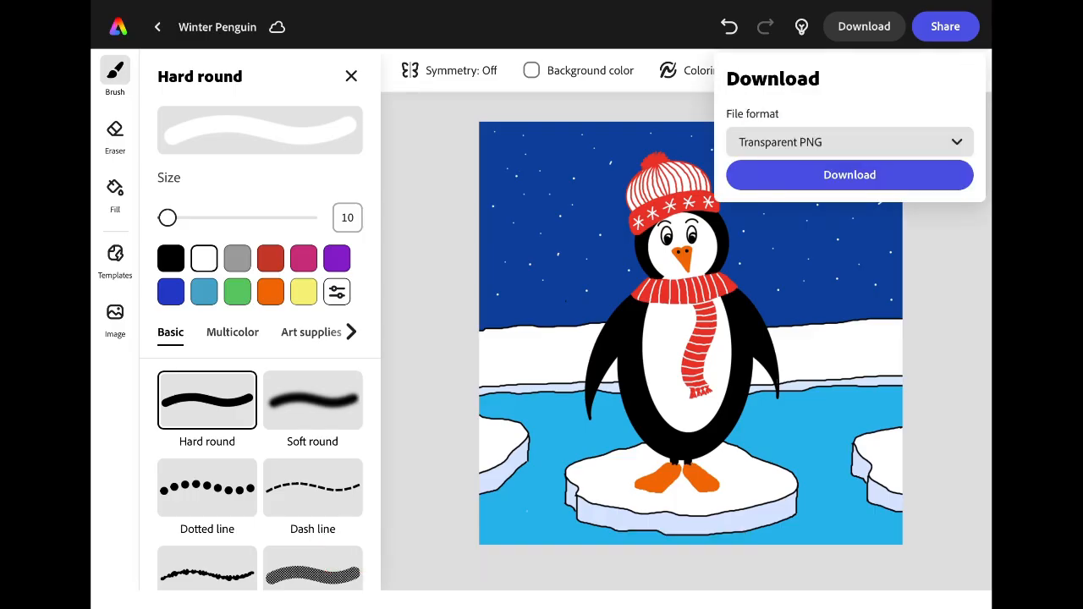
left_click(850, 174)
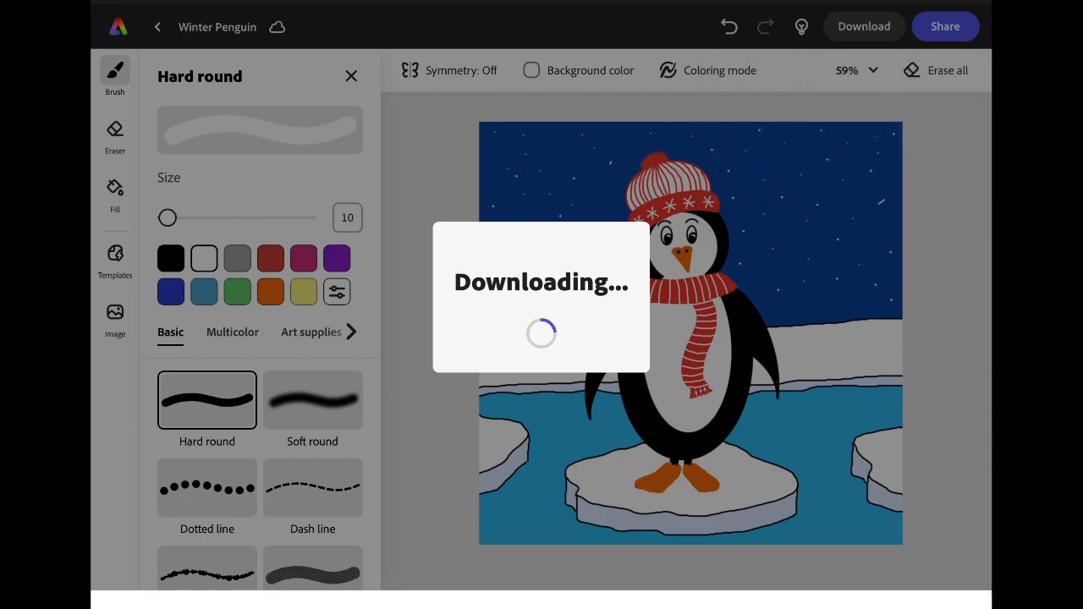